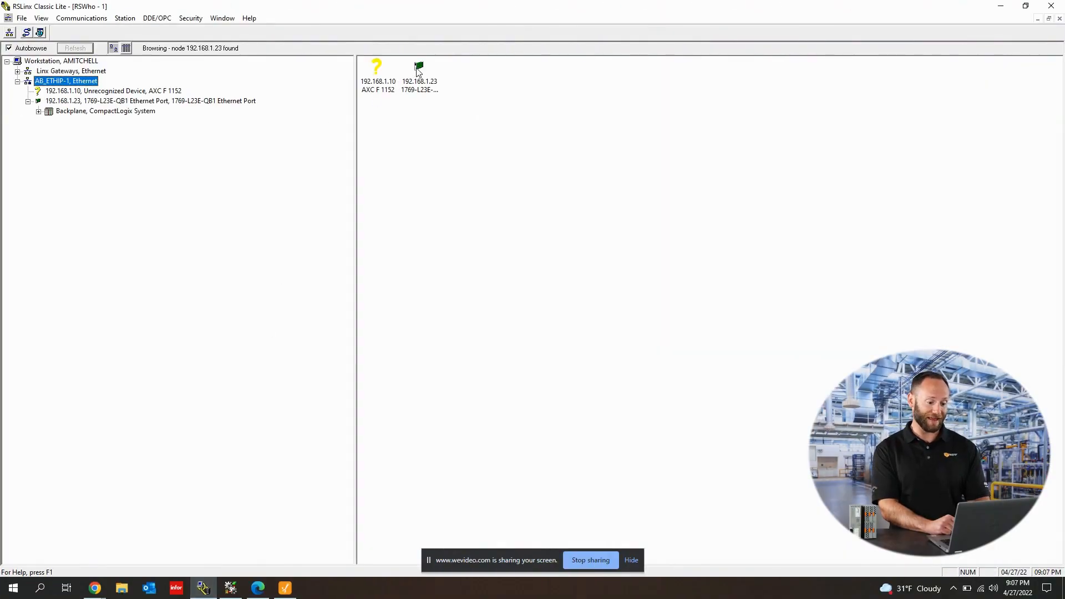
Select the CompactLogix controller at 192.168.1.23 and bring its controller tags online
left_click(419, 73)
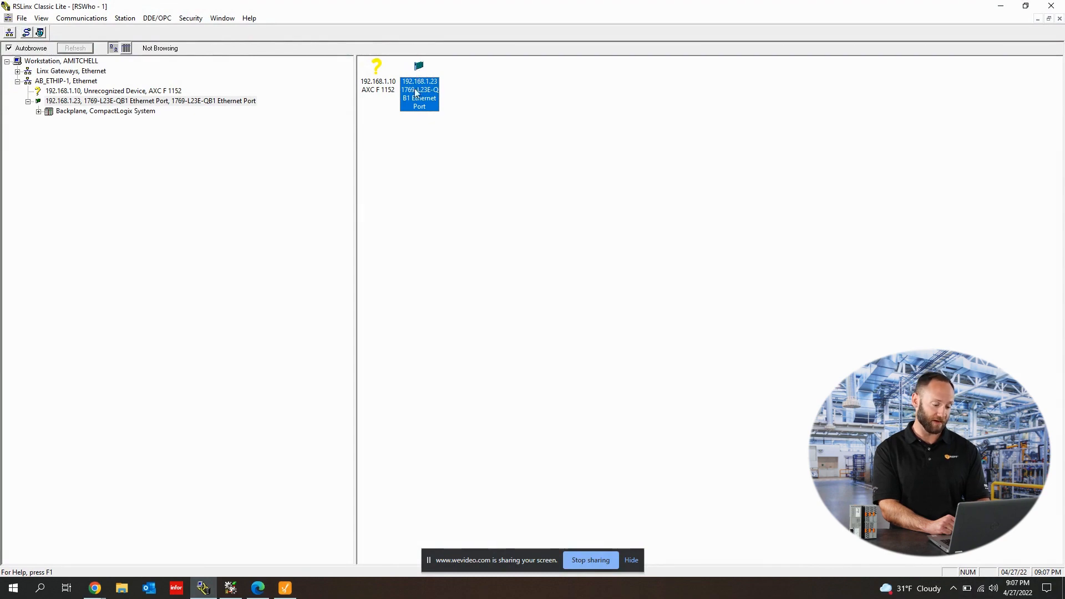
left_click(377, 84)
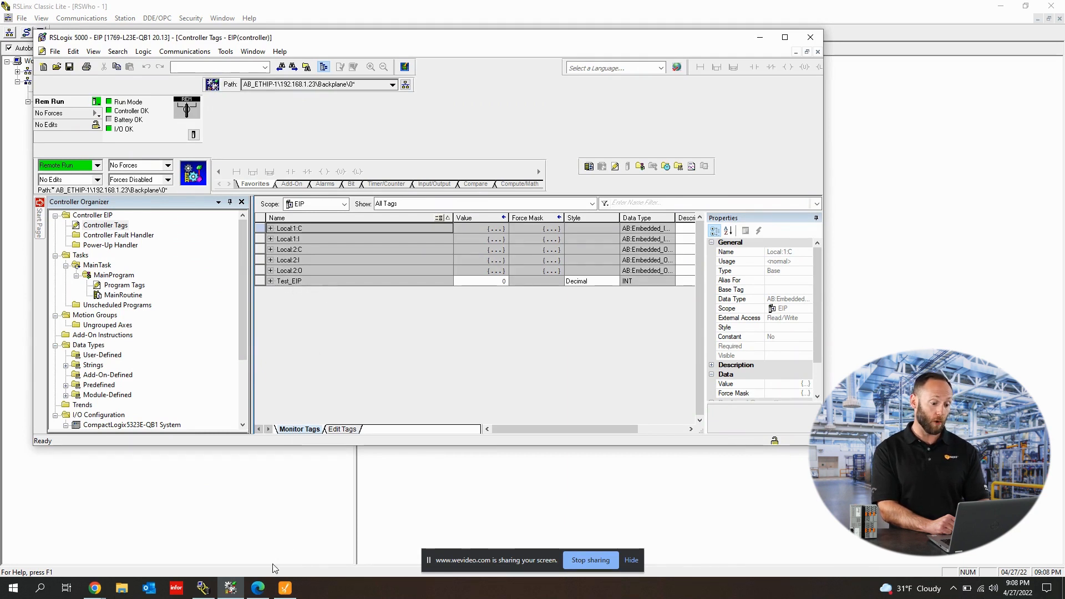
mouse_move(257, 588)
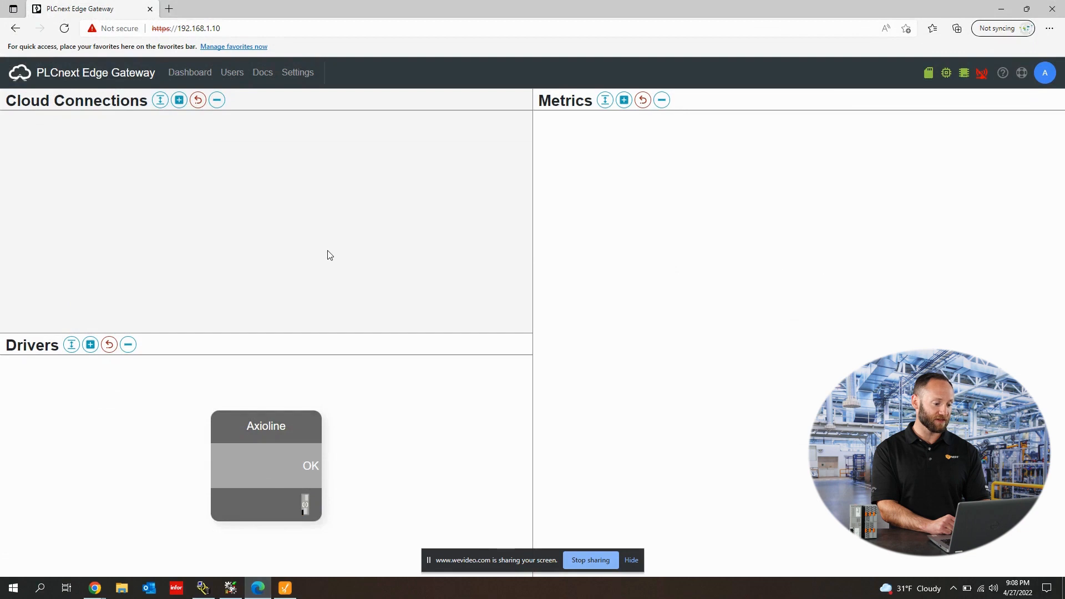
mouse_move(190, 72)
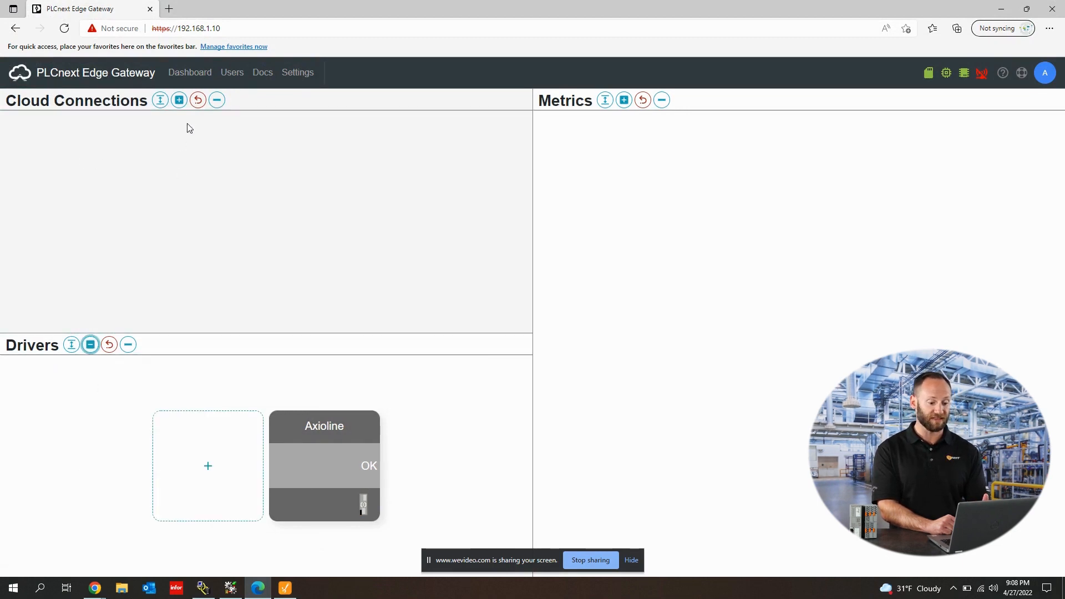
Reveal the add slots for cloud connections and metrics, and start a new EthernetIP driver
left_click(179, 100)
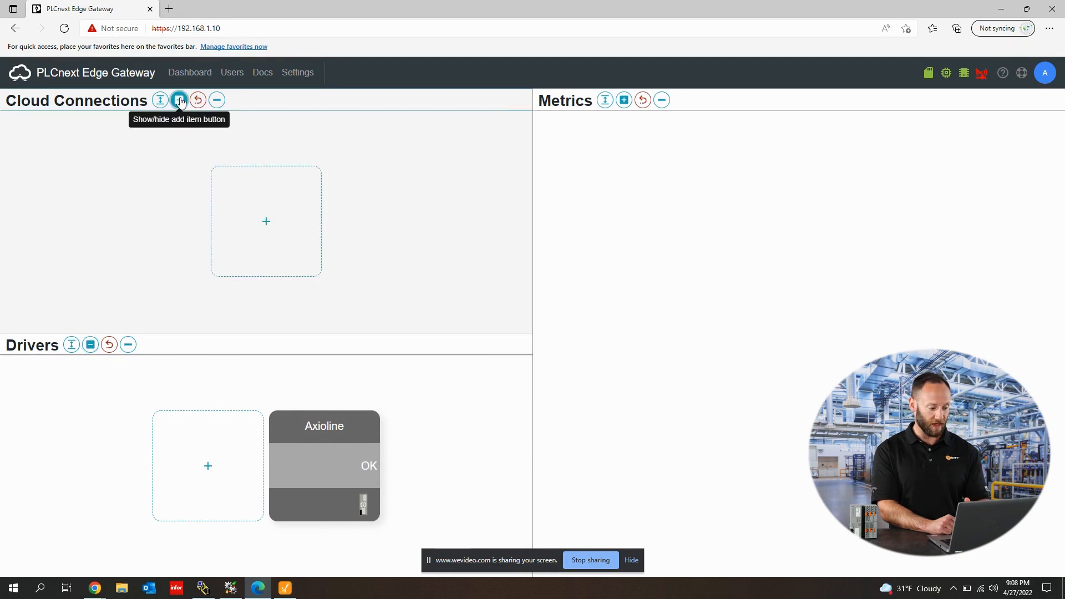
left_click(203, 587)
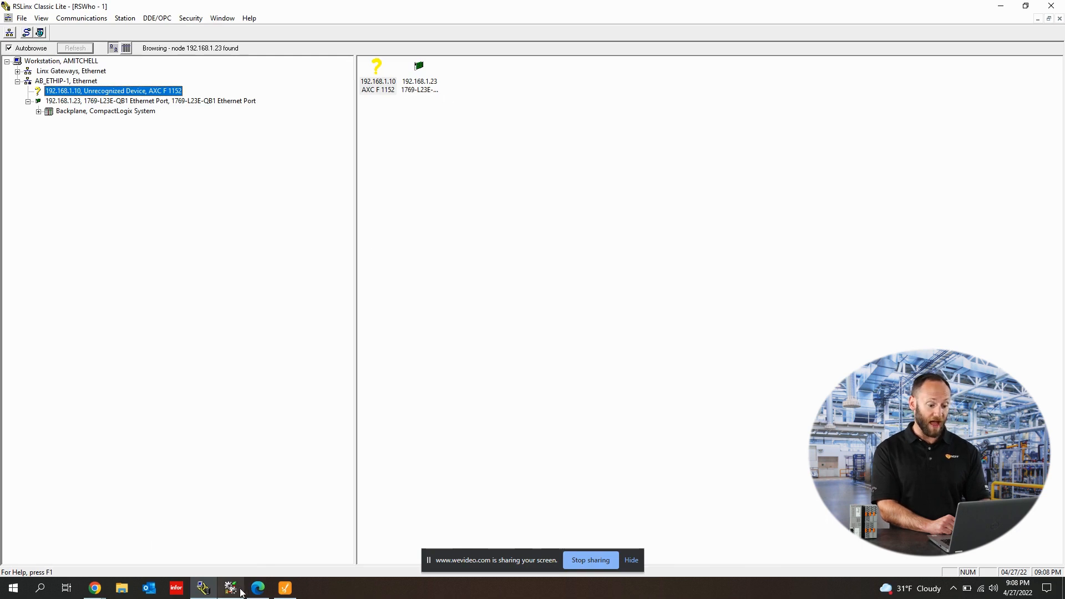
left_click(256, 587)
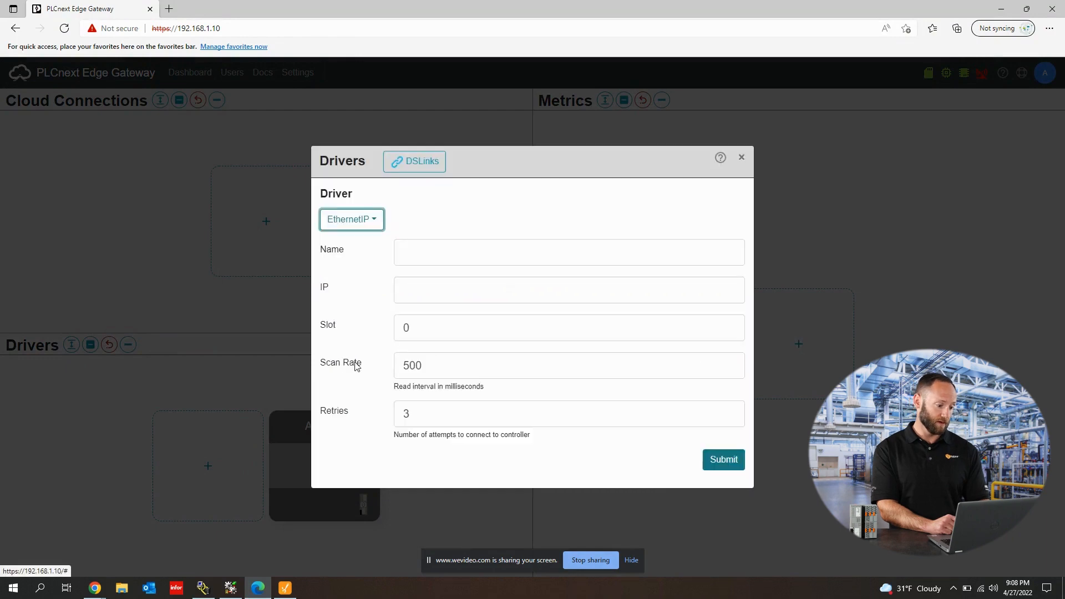
Create the EthernetIP driver 'CompactLogix' for the controller at 192.168.1.23
type("CompactLogix")
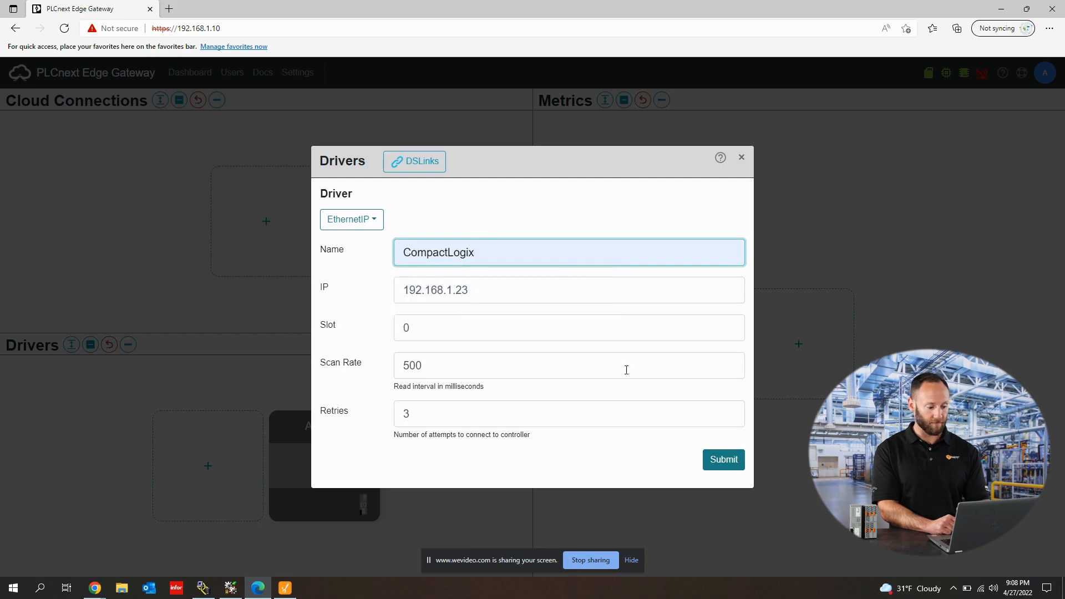
left_click(722, 459)
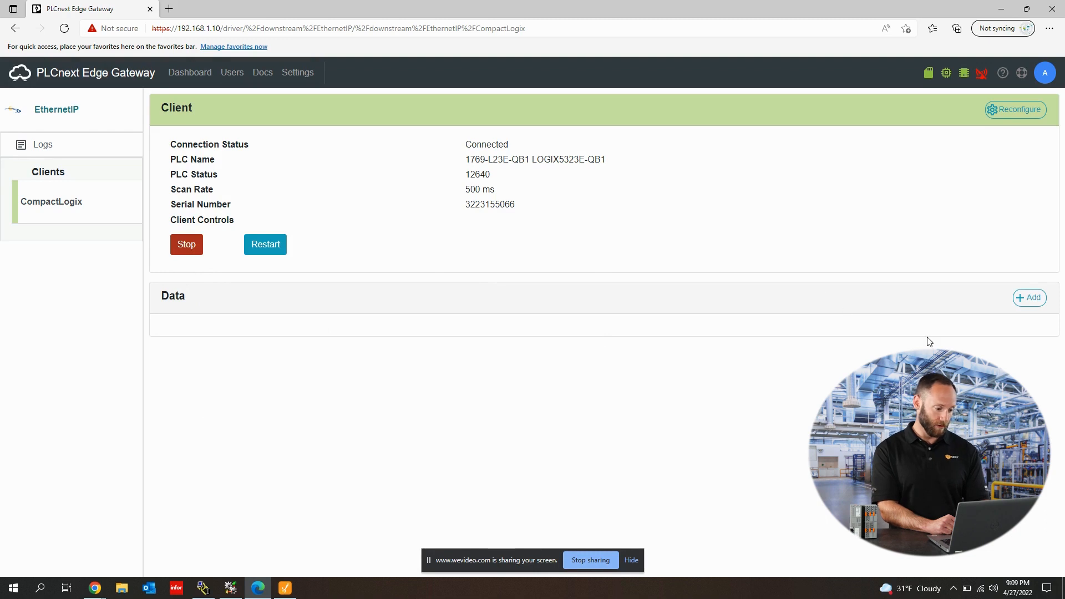
Add the Test_EIP tag to the CompactLogix driver's data list
left_click(1029, 297)
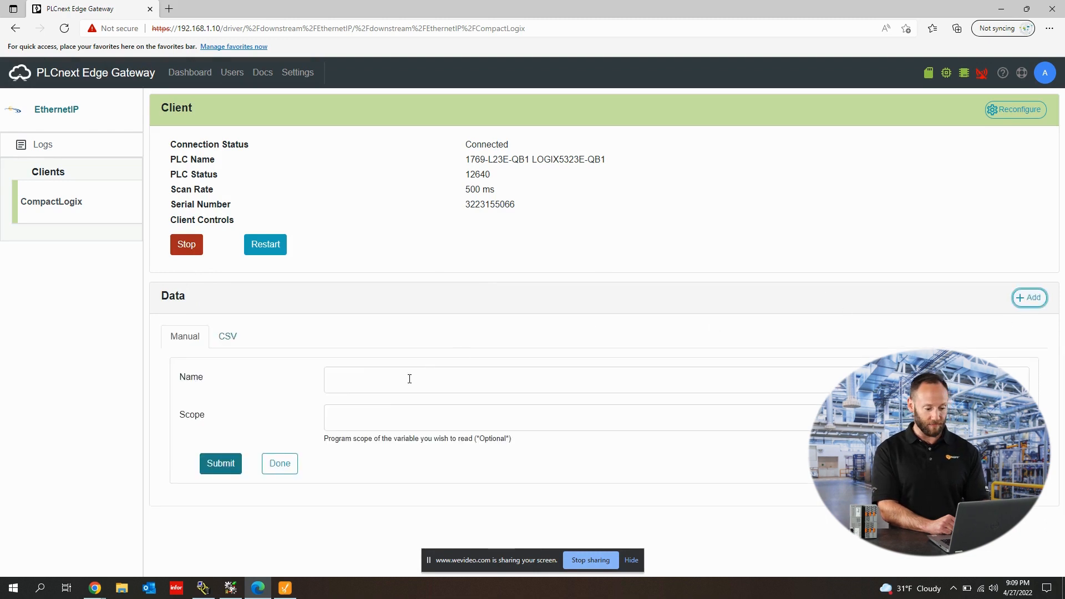
type("Test_EIP")
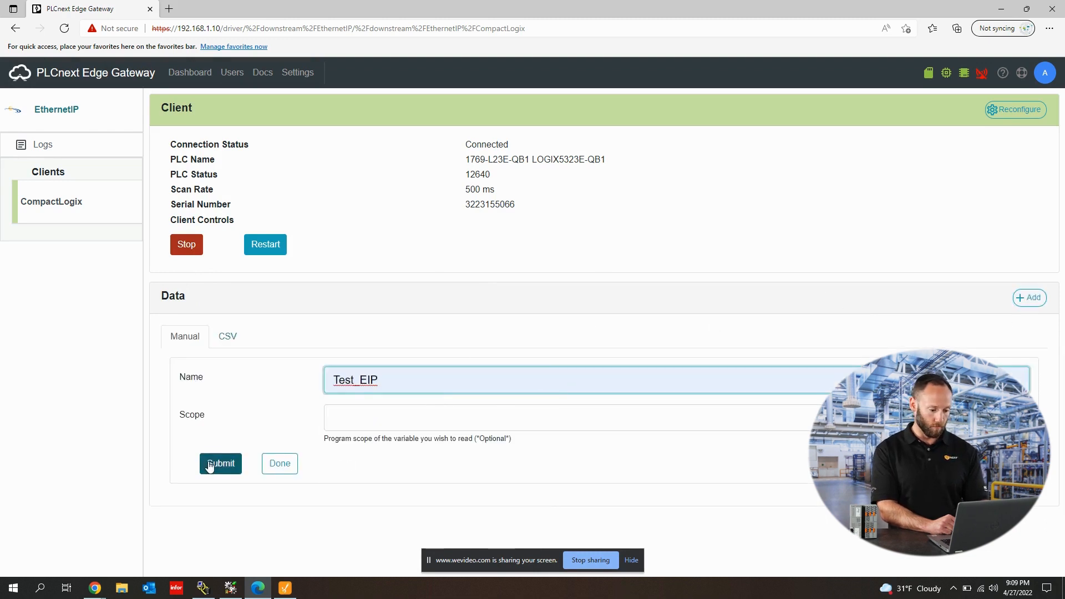
left_click(220, 463)
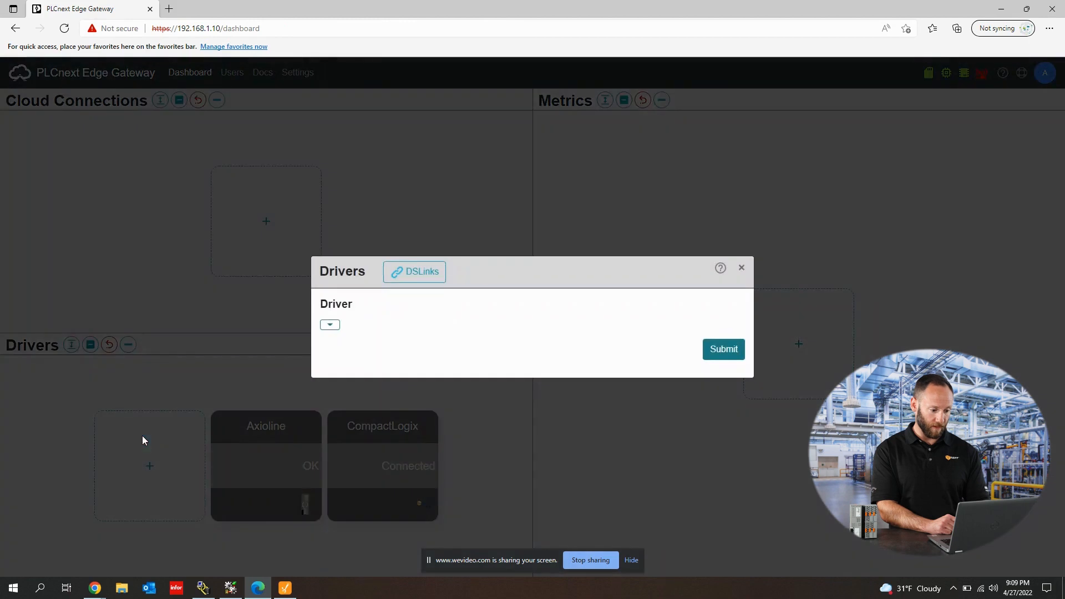
left_click(329, 324)
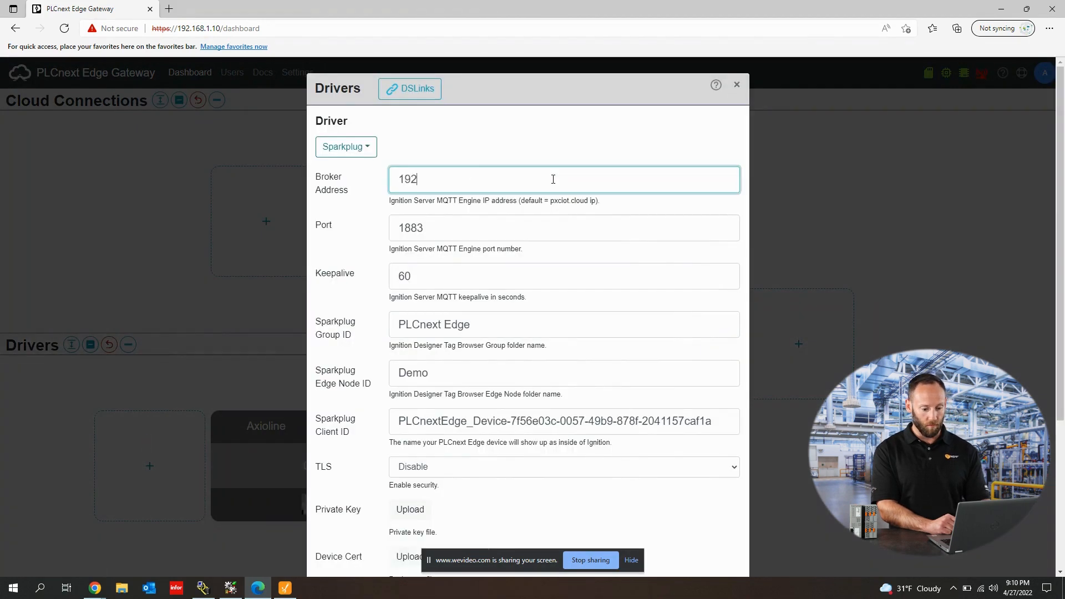
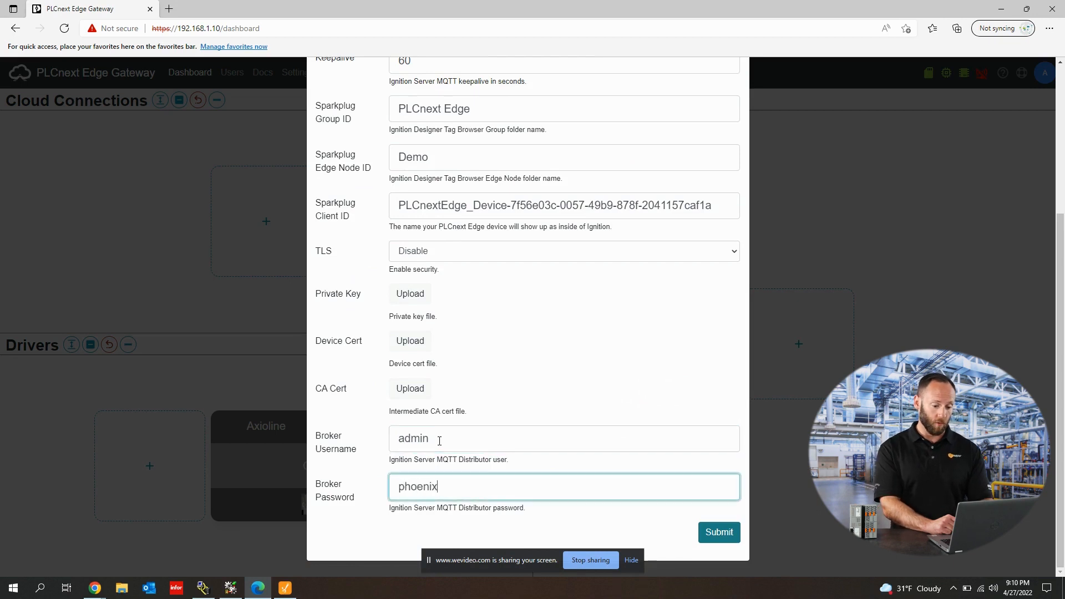
left_click(718, 532)
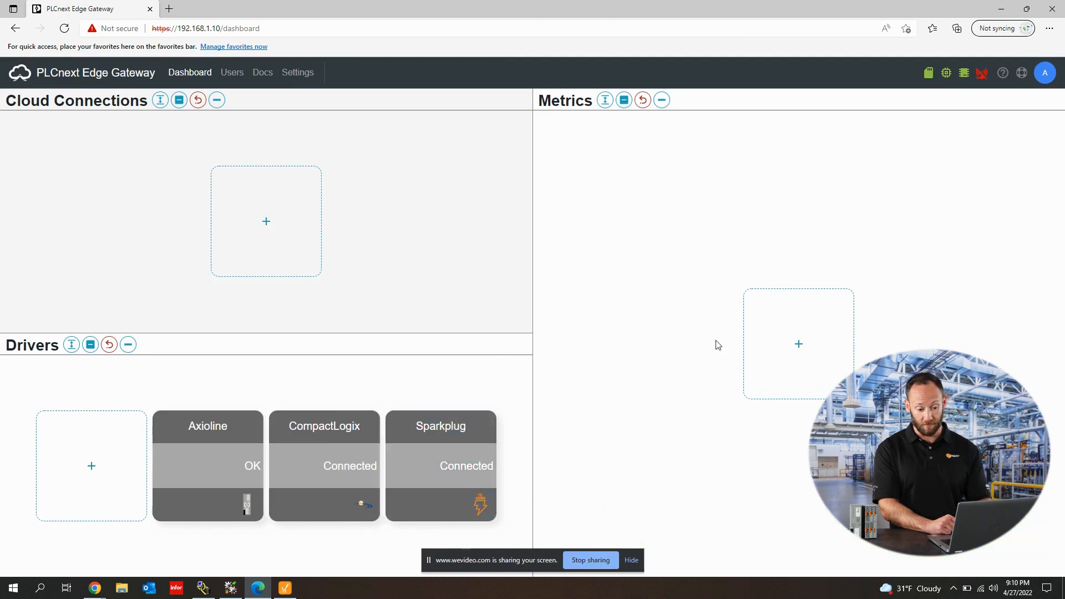
Browse the available cloud connection drivers and close the setup without adding one
left_click(265, 221)
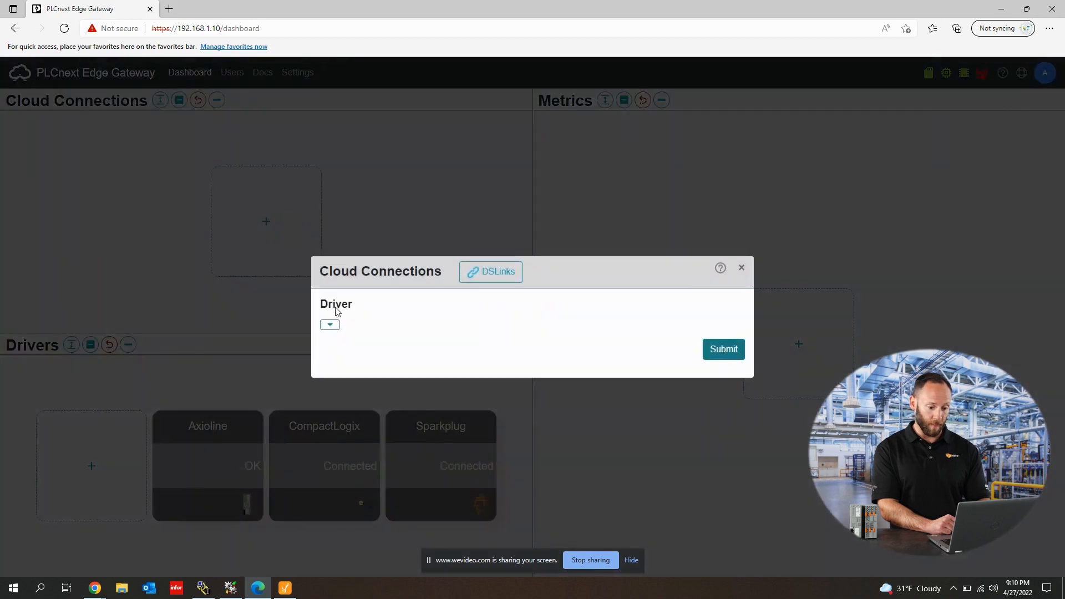
left_click(330, 324)
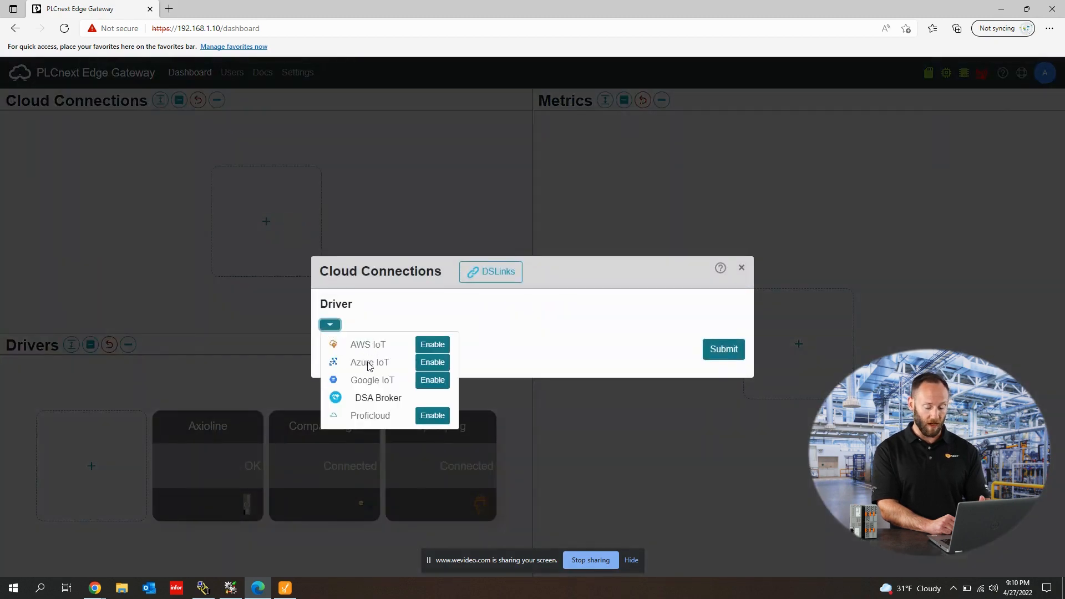
mouse_move(371, 398)
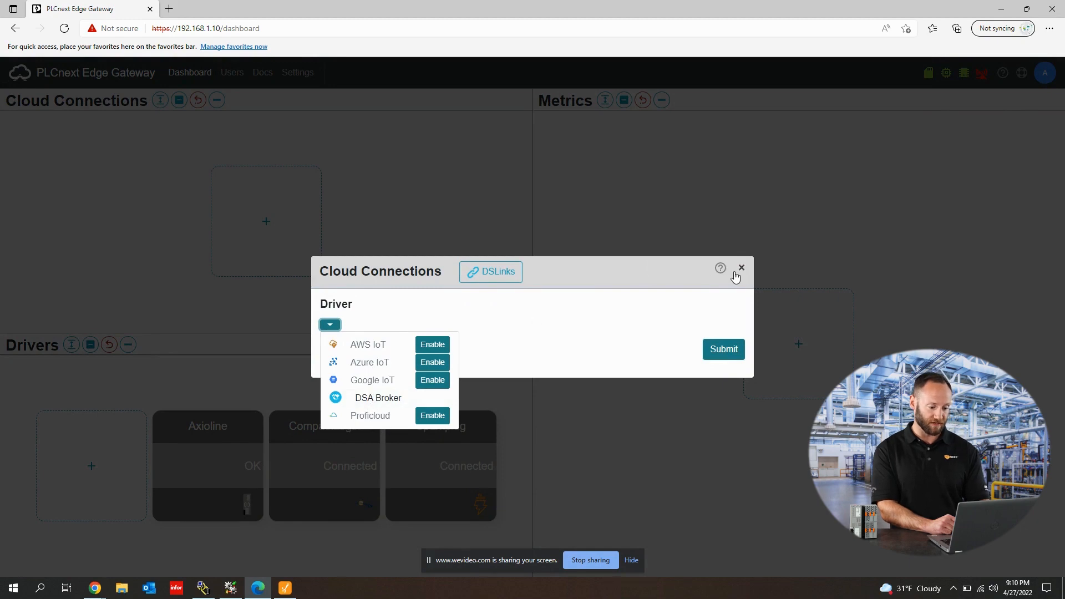
left_click(740, 268)
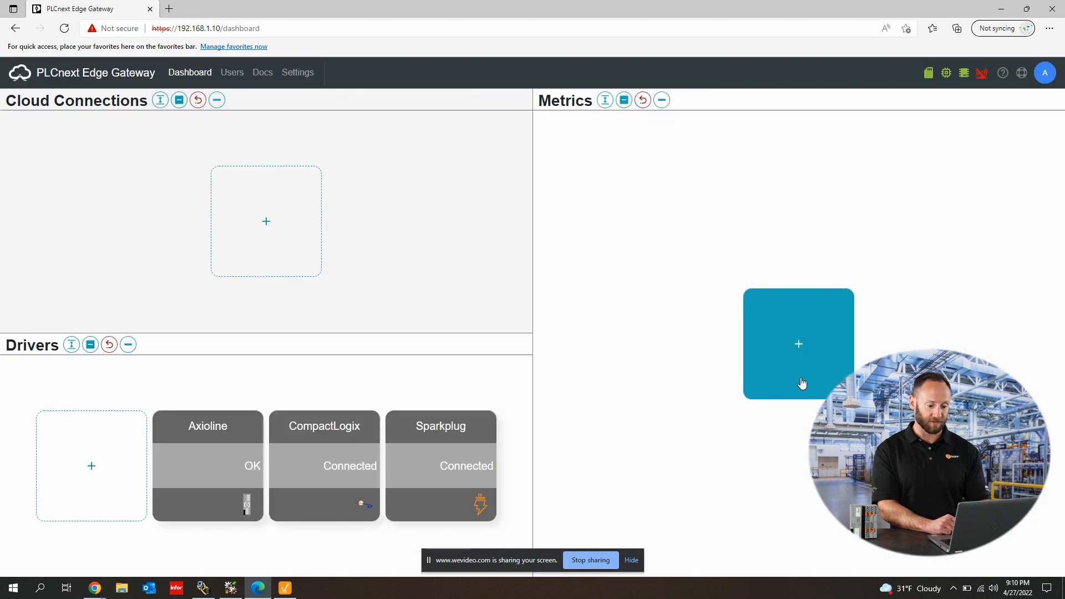
Open the metric type choice and close it without adding a metric
left_click(798, 344)
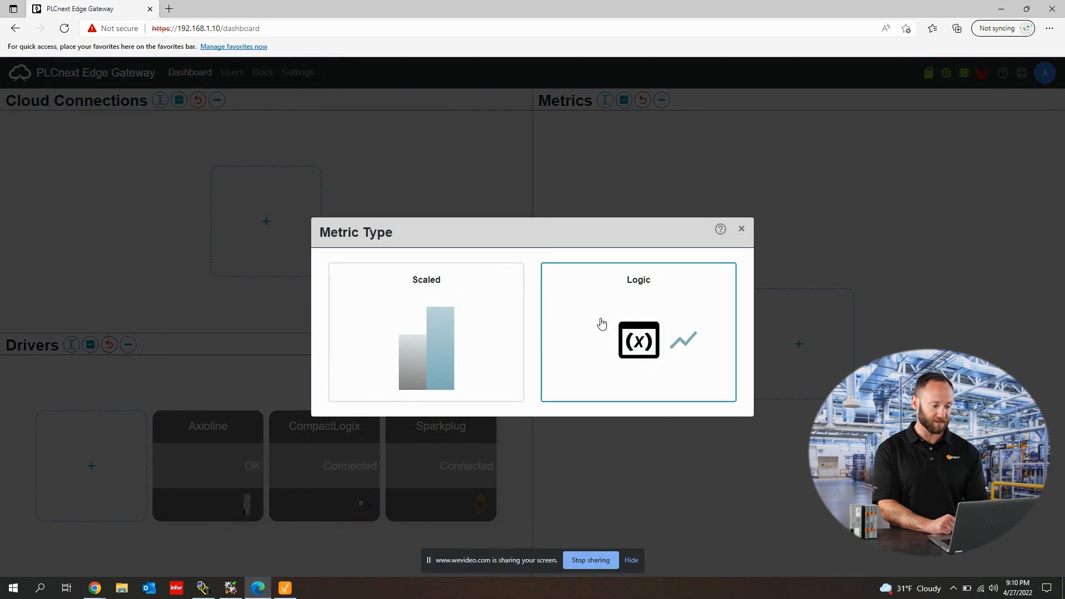
left_click(426, 332)
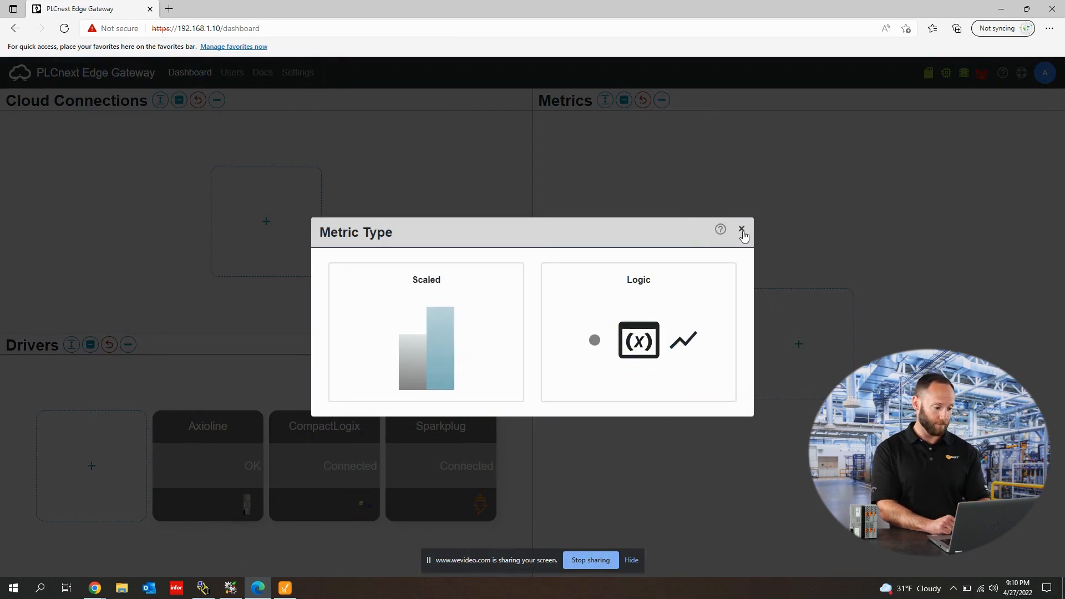
left_click(742, 230)
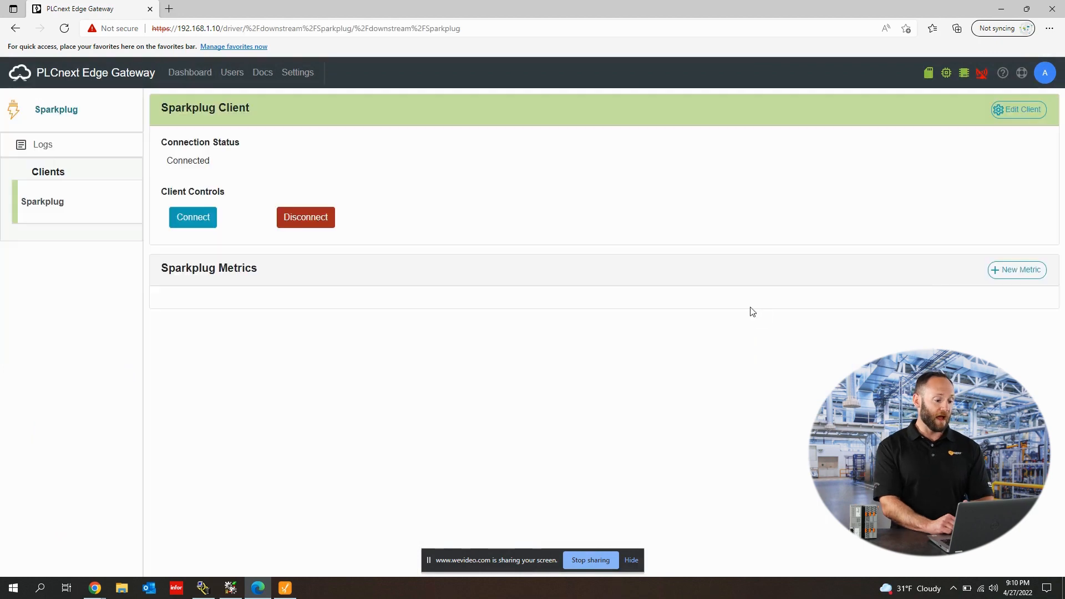
Name a new Sparkplug metric TEST, sourced from the Axioline slot1 channel1 input value
left_click(1016, 269)
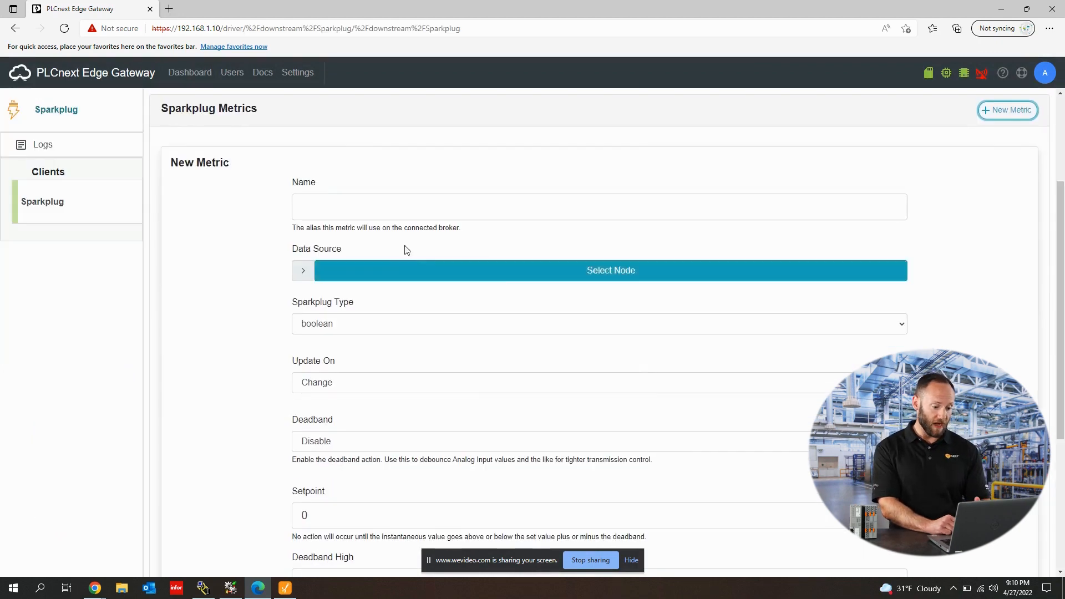
type("TEST")
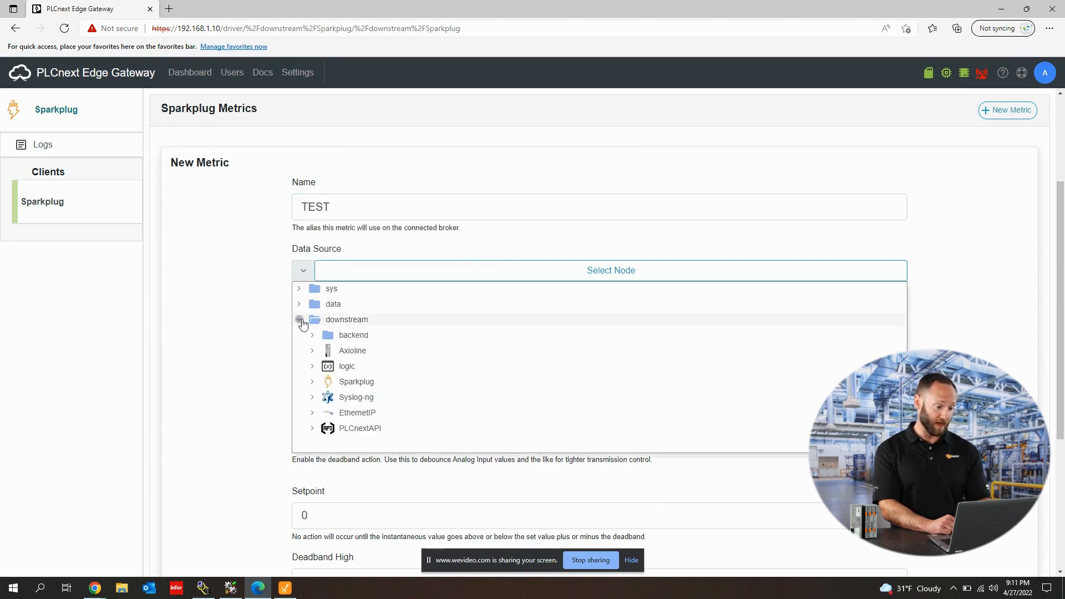
left_click(312, 350)
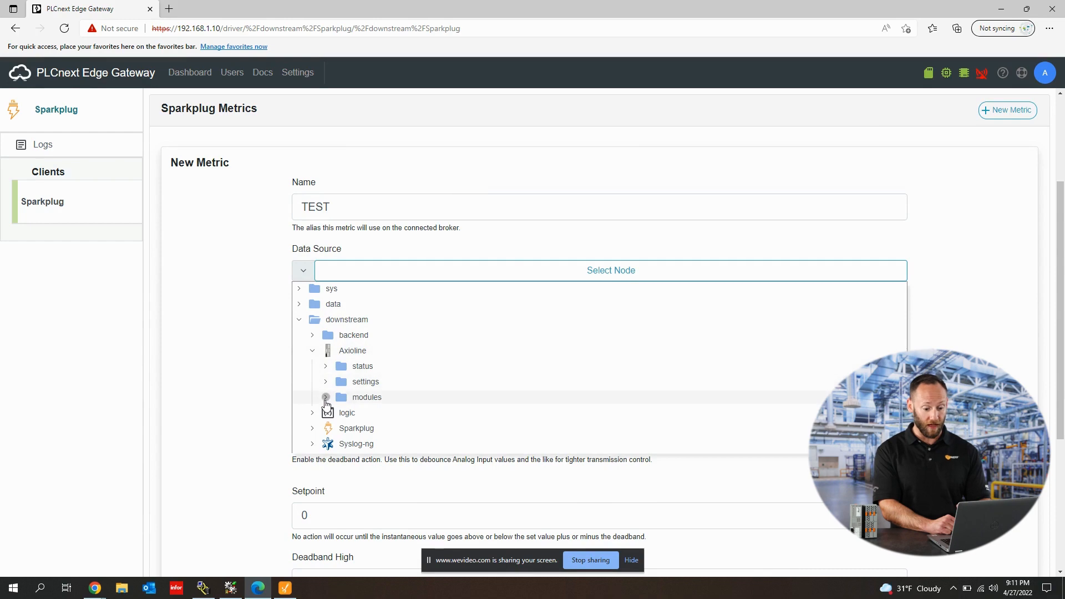
left_click(324, 397)
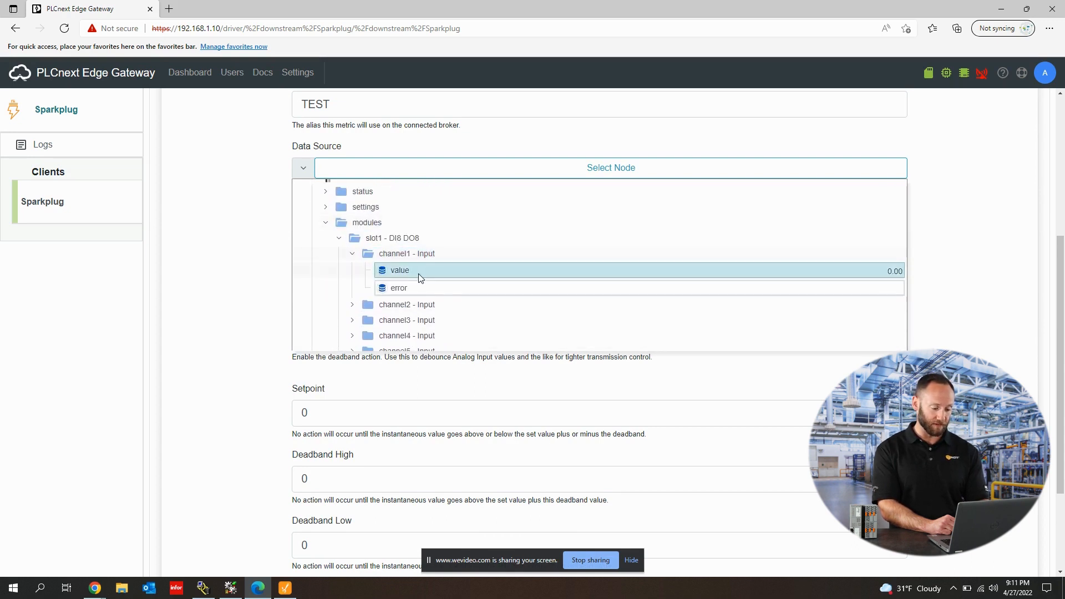
left_click(400, 269)
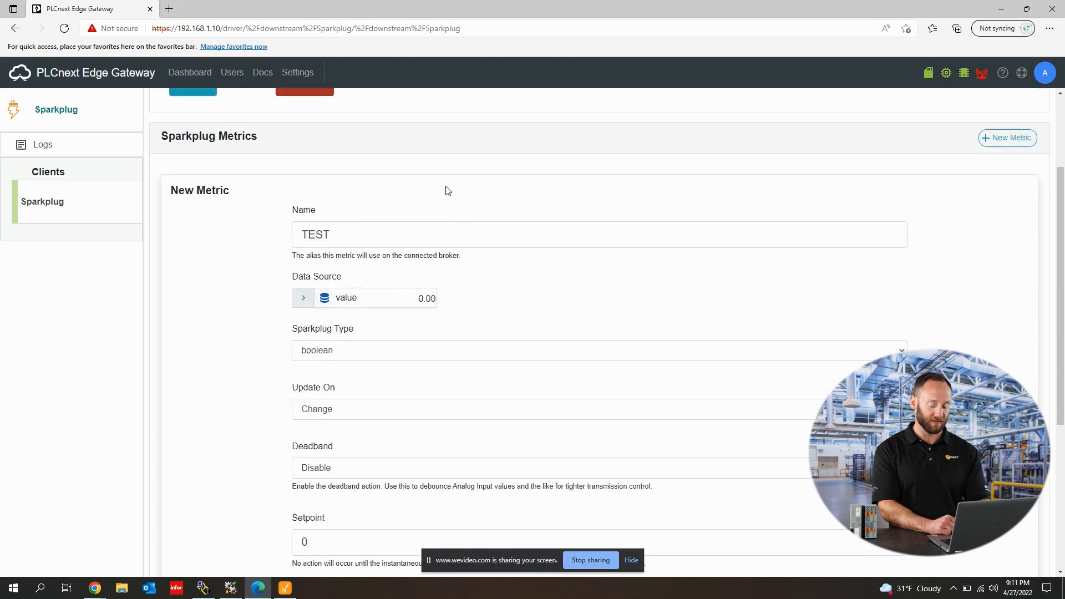
Publish the TEST metric and expand the PLCnext Edge node in Ignition's tag browser
scroll("down", 3)
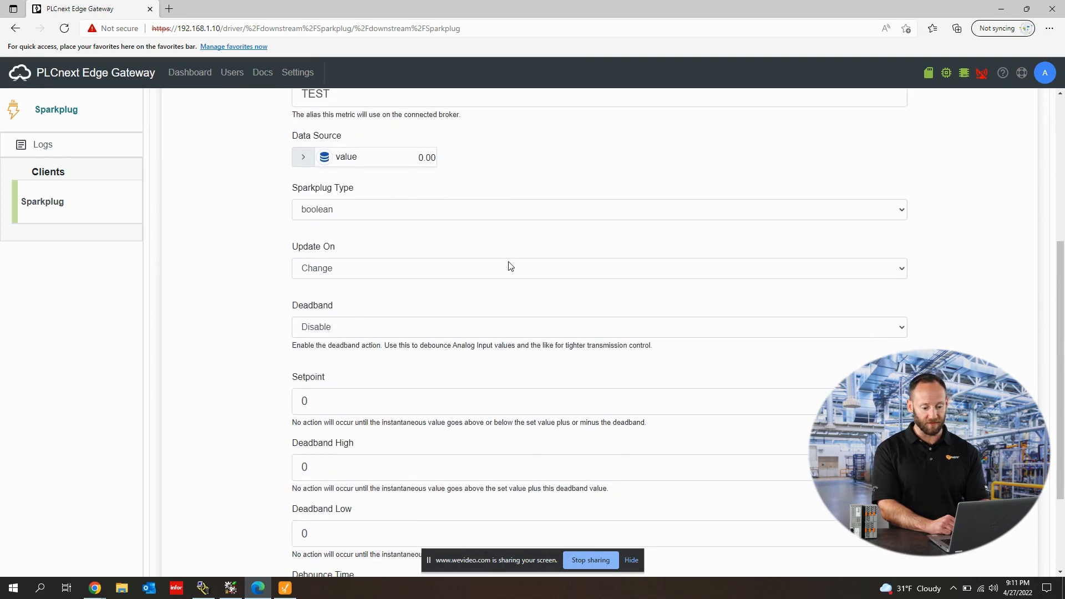
scroll("down", 3)
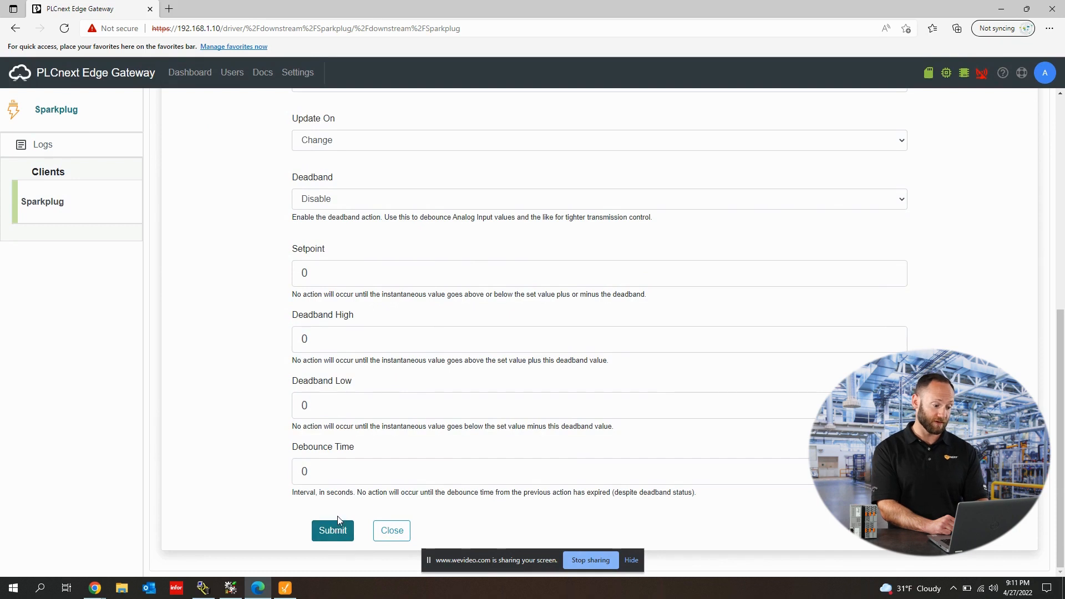
left_click(333, 530)
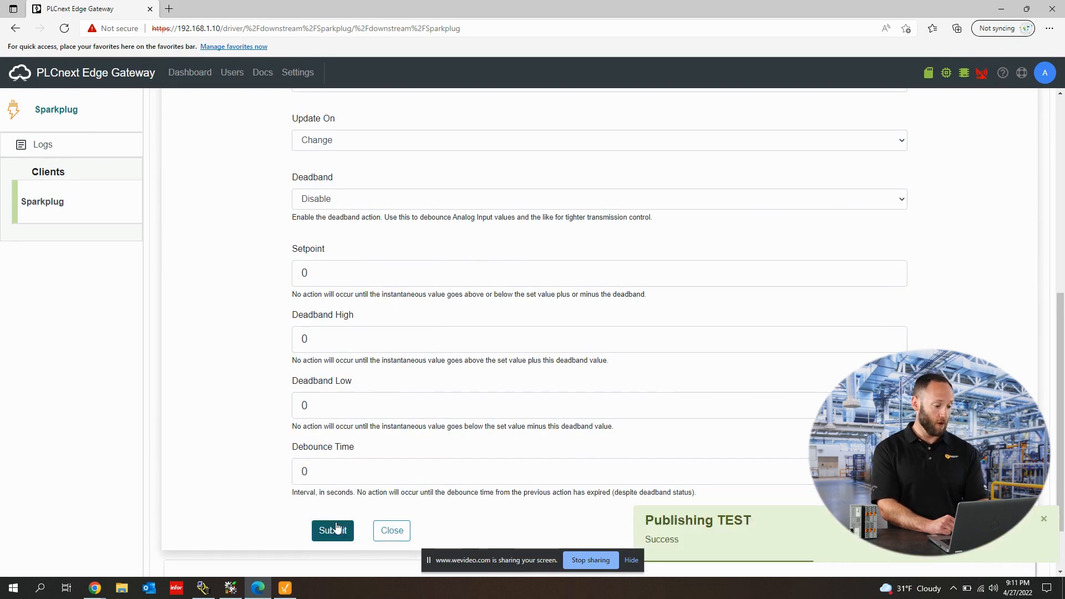
left_click(332, 530)
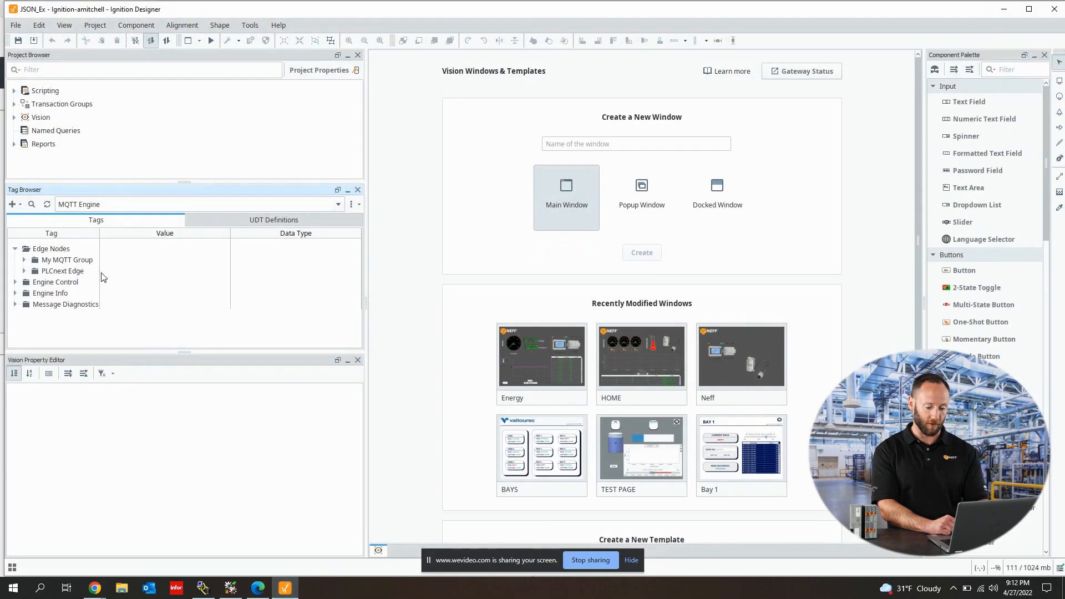
left_click(25, 271)
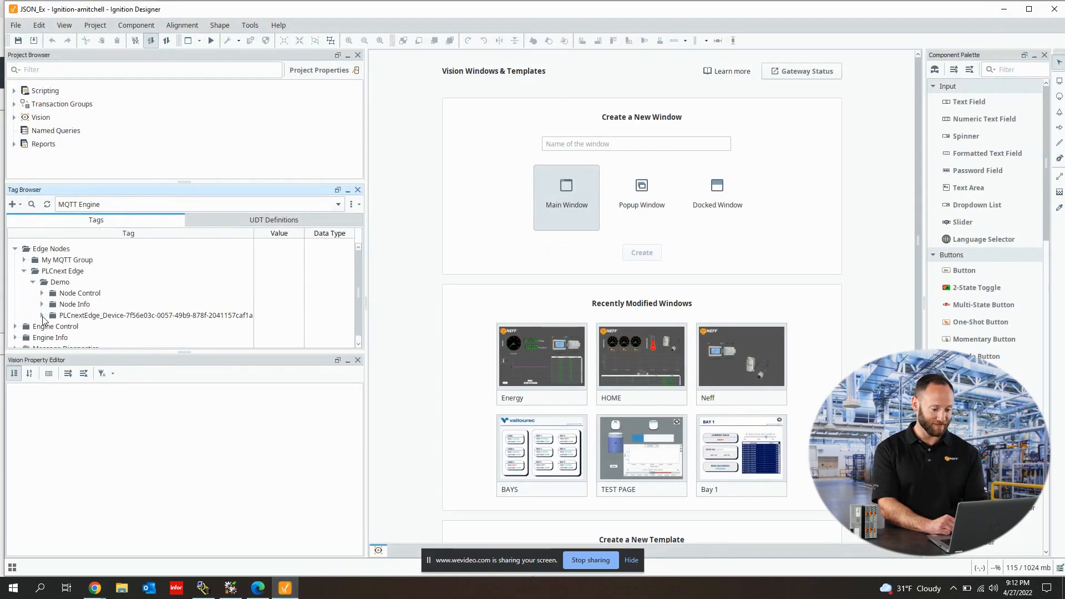